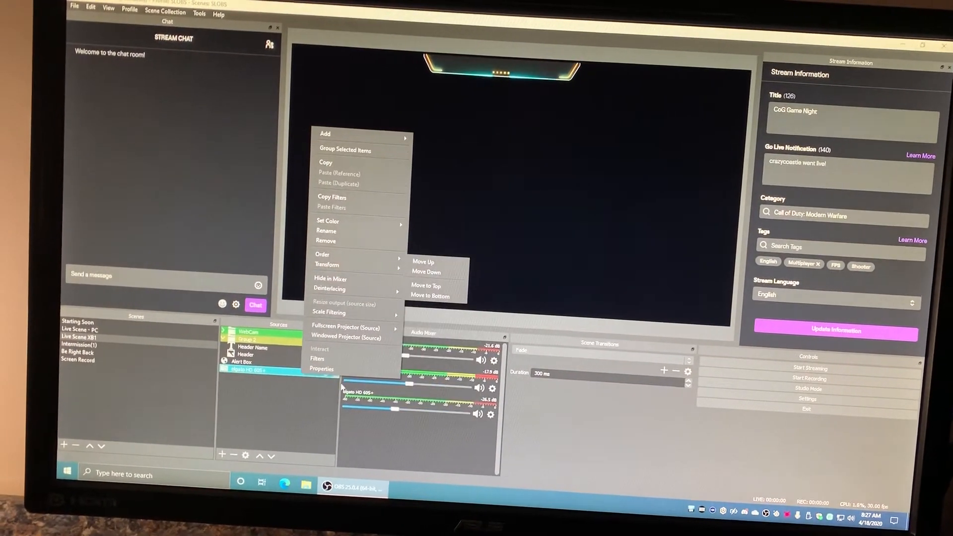
Reactivate the Elgato HD 60S+ capture source via its Properties and confirm with OK.
click(321, 369)
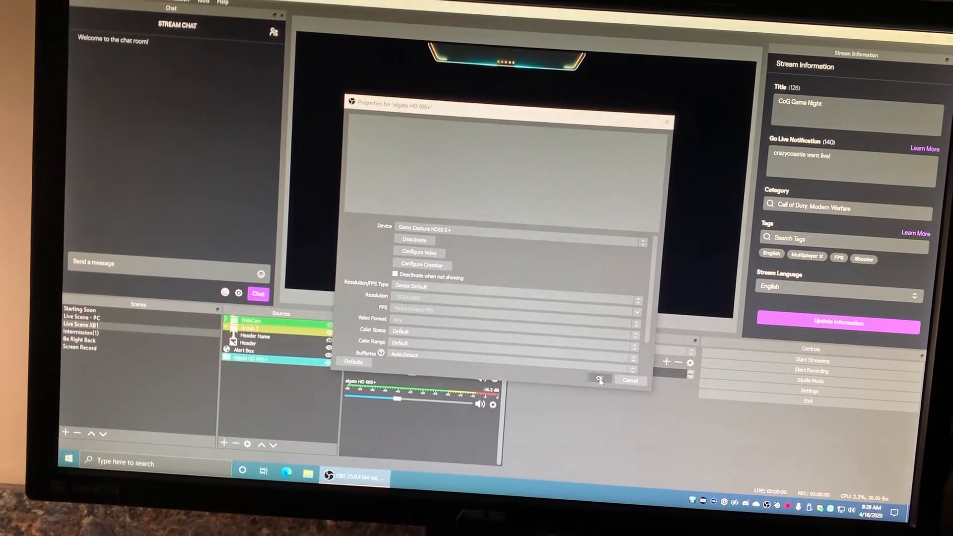
click(599, 380)
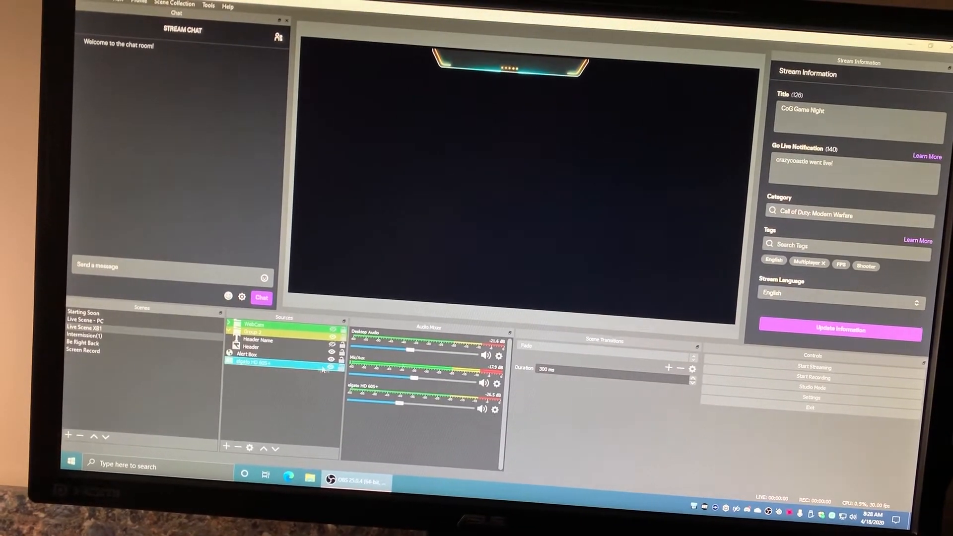